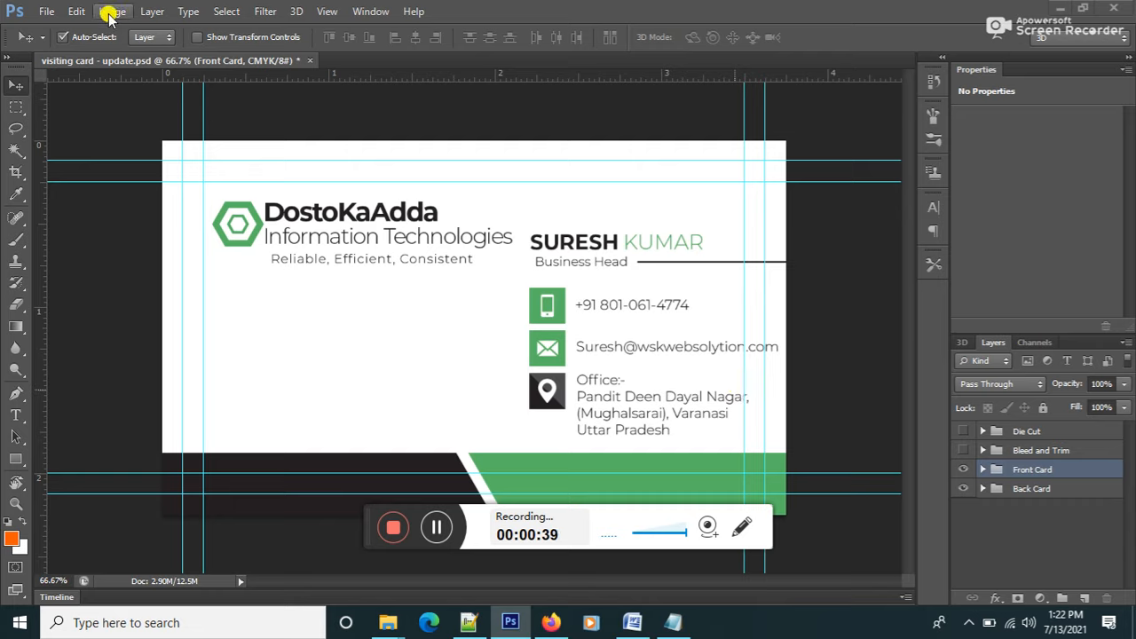
Step: Check the card's image size, then switch to the visiting card sample mockup and enter its Card 1 smart object
left_click(112, 11)
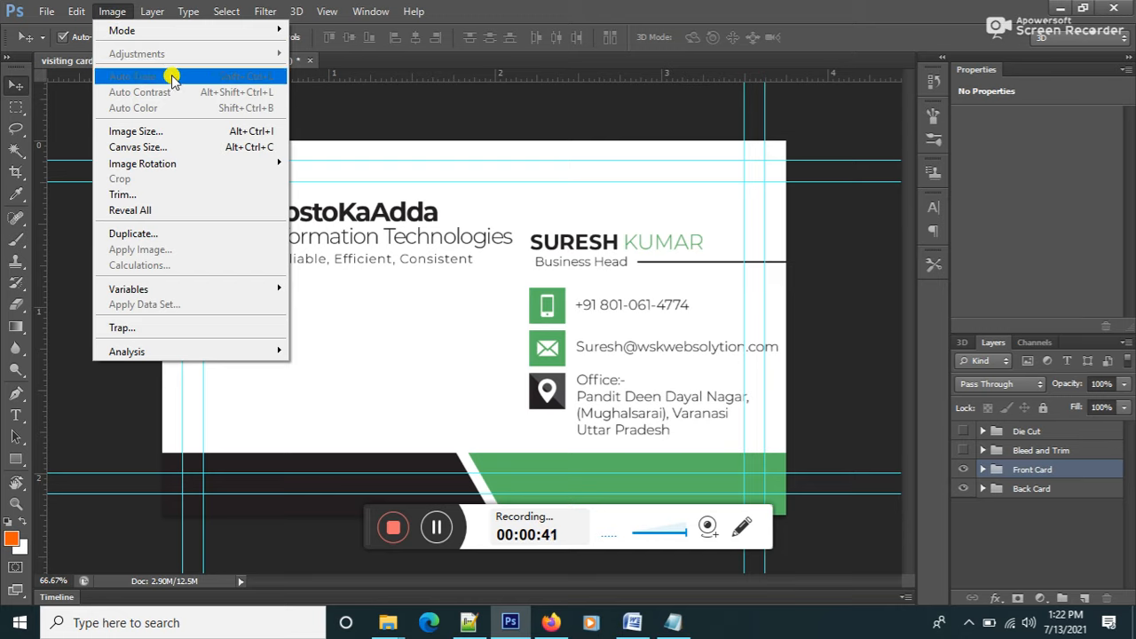
mouse_move(158, 132)
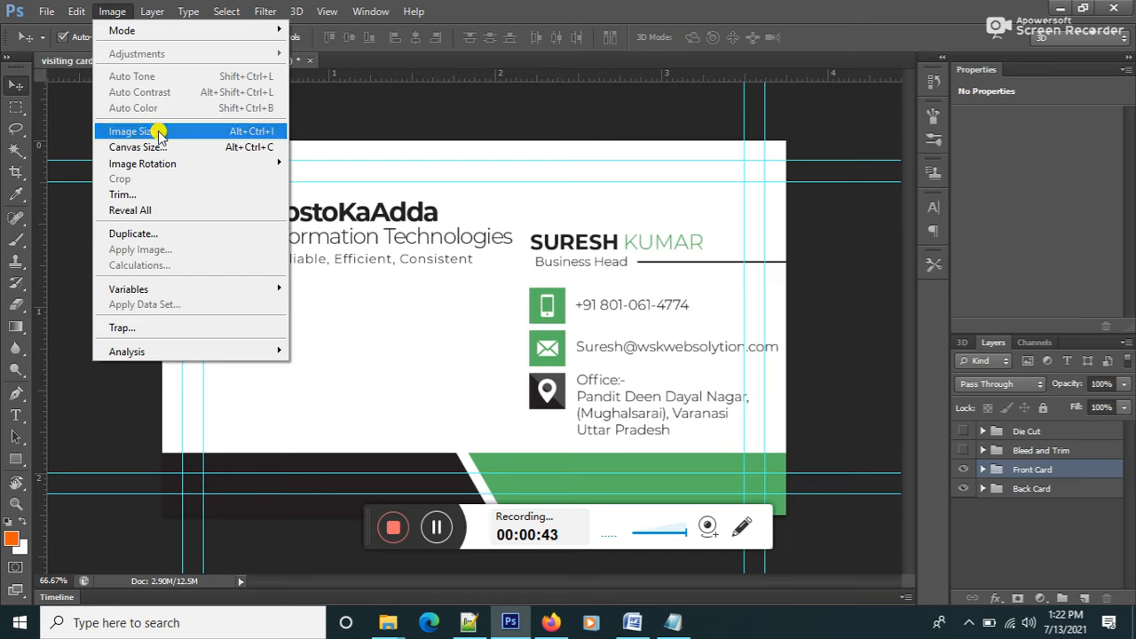
left_click(132, 131)
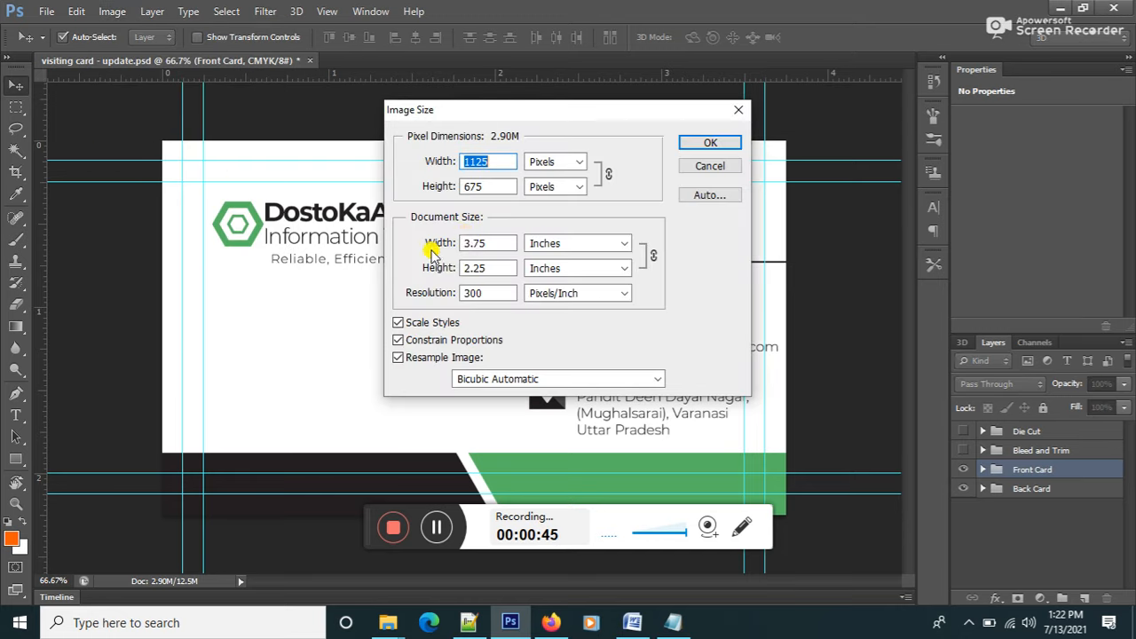
mouse_move(544, 332)
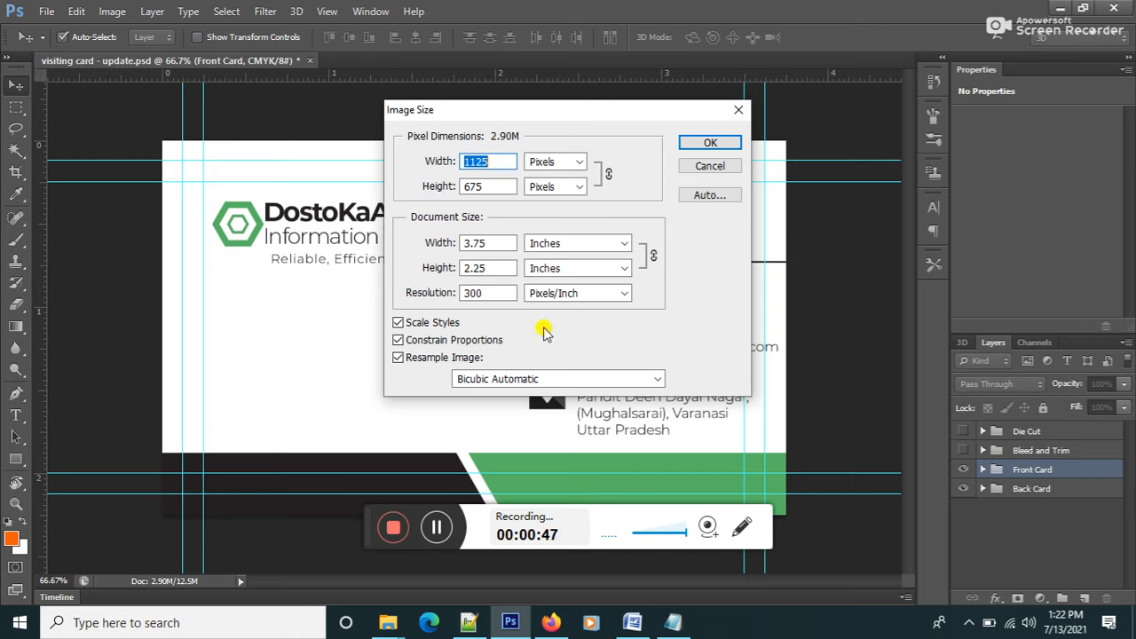
mouse_move(479, 252)
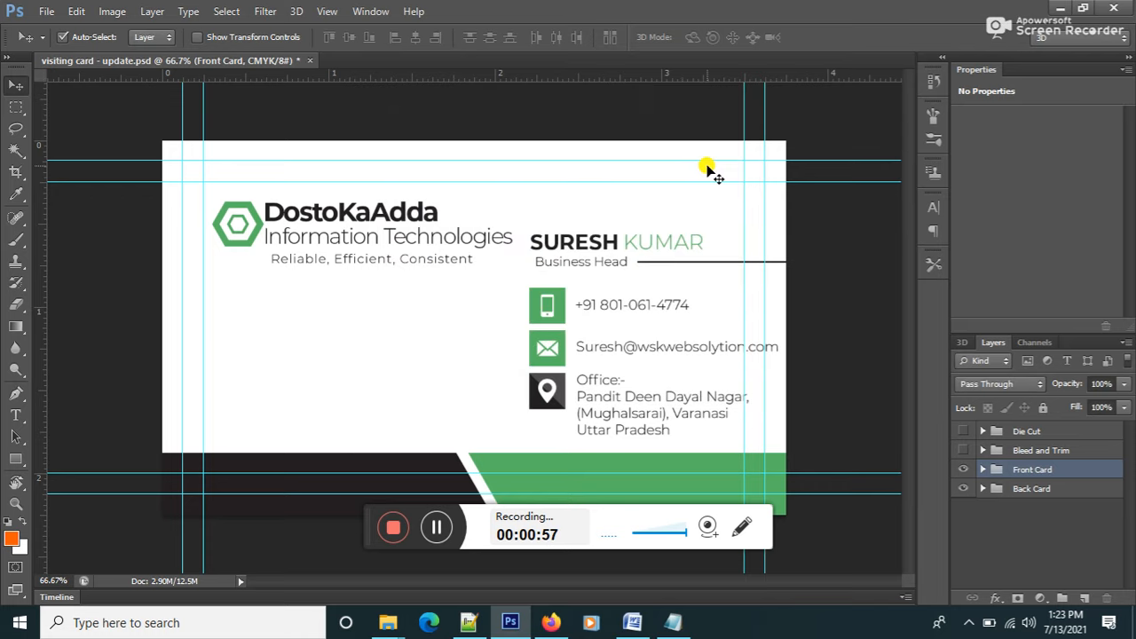
mouse_move(607, 462)
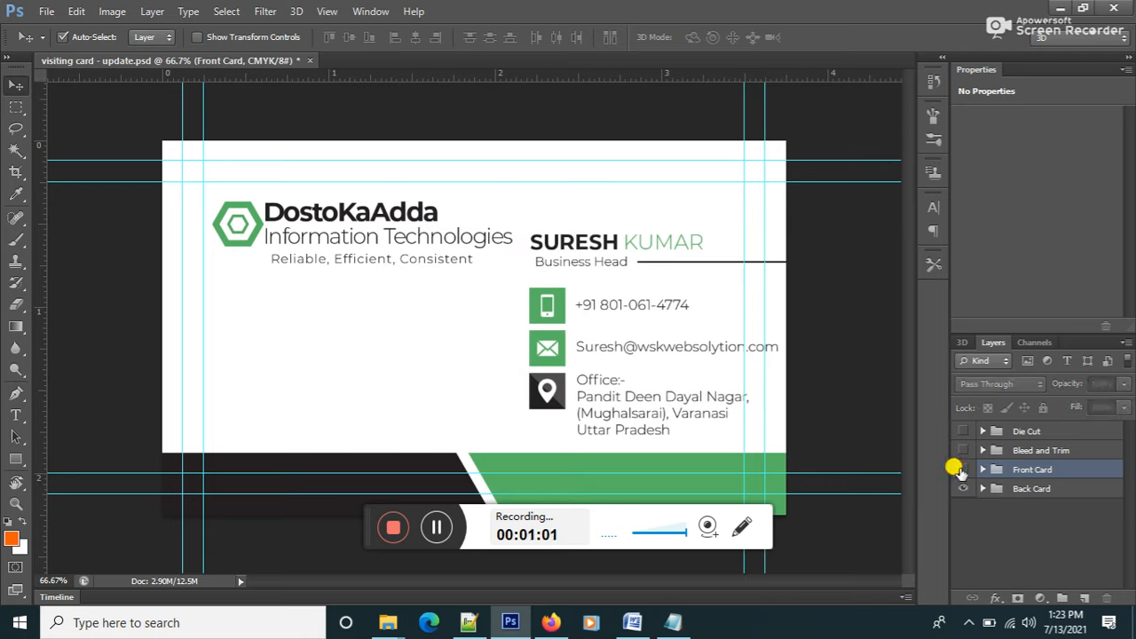
left_click(962, 468)
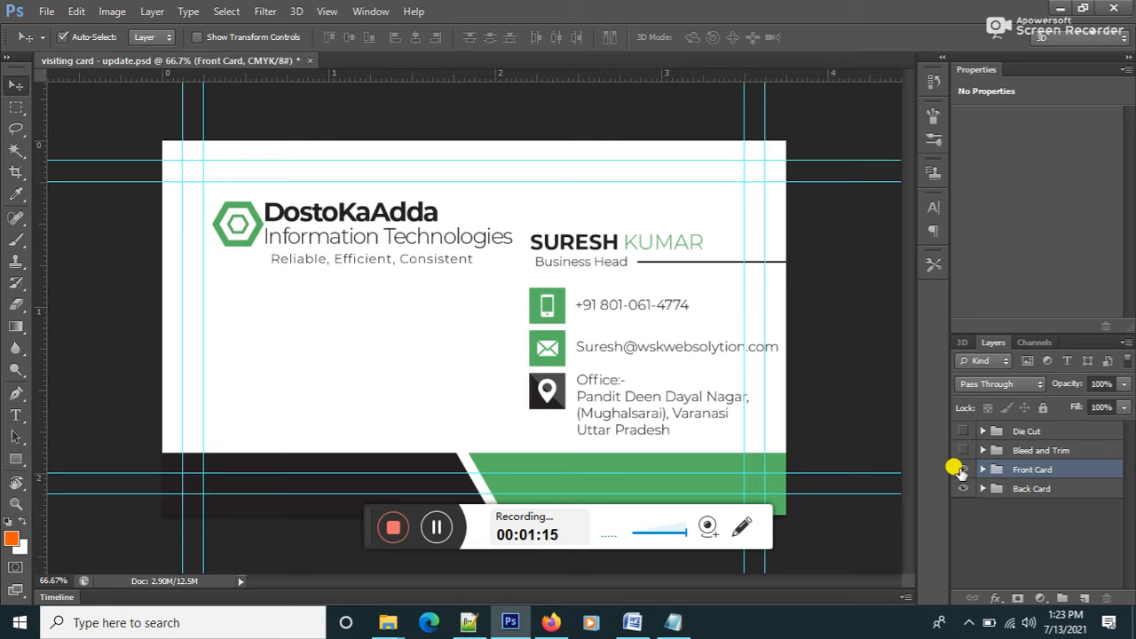
mouse_move(430, 621)
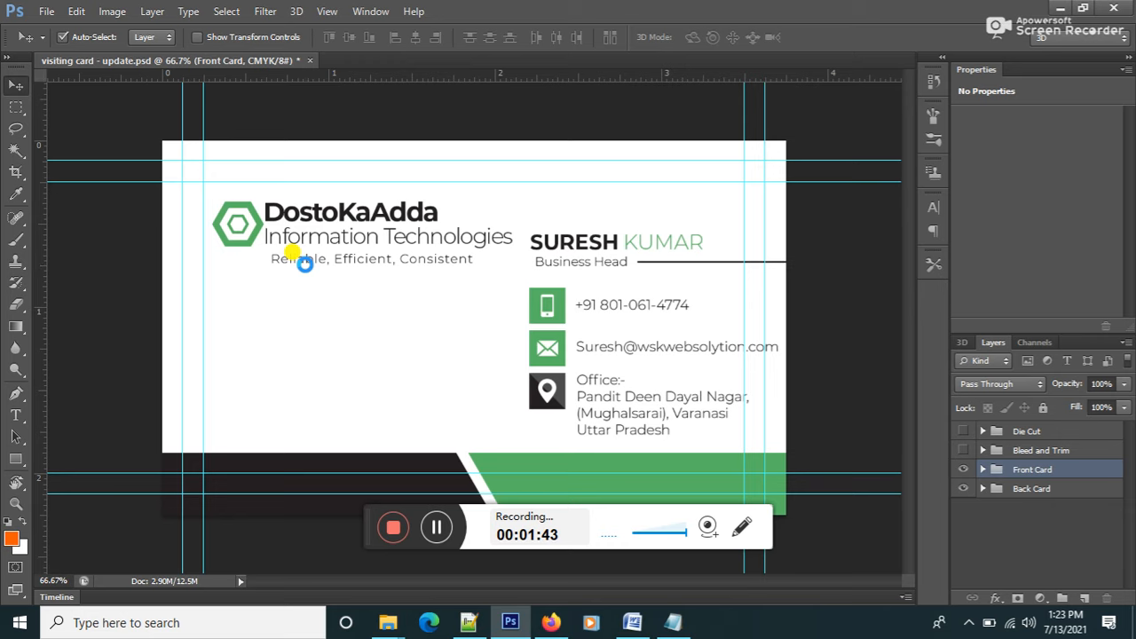
left_click(435, 60)
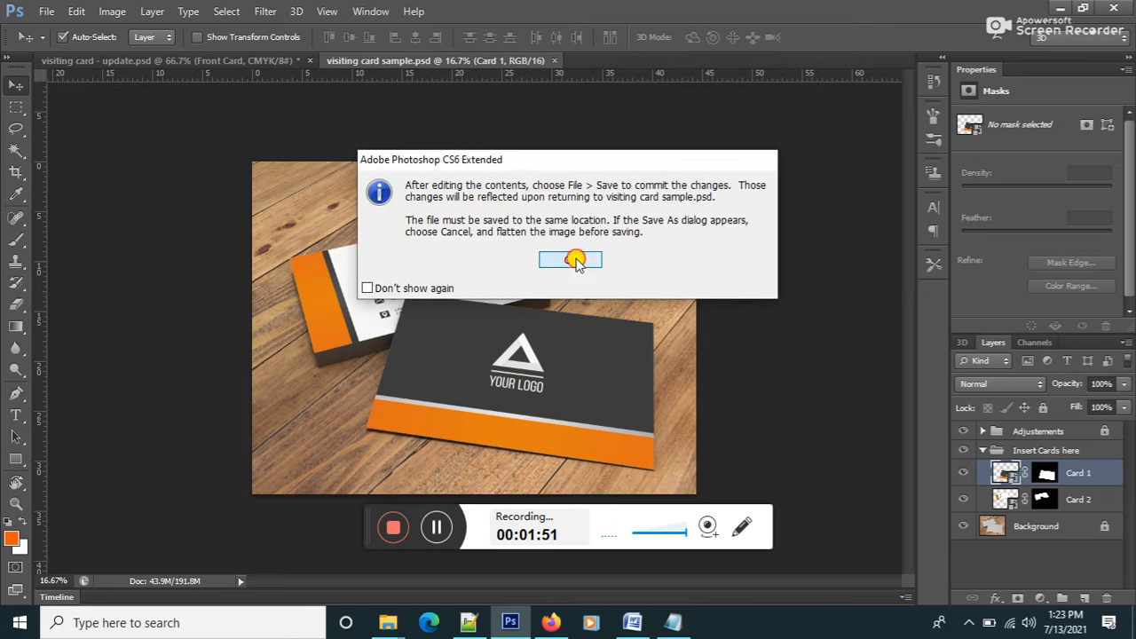
Step: Place front card image a into the Card 1 contents and scale it to fill the card
left_click(570, 260)
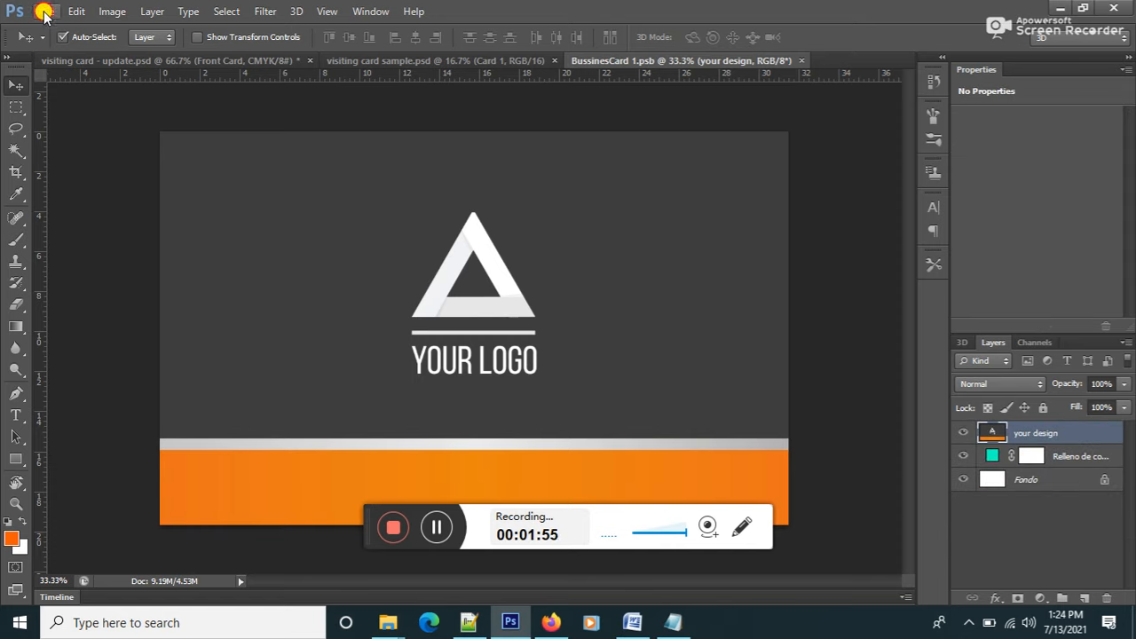
mouse_move(81, 281)
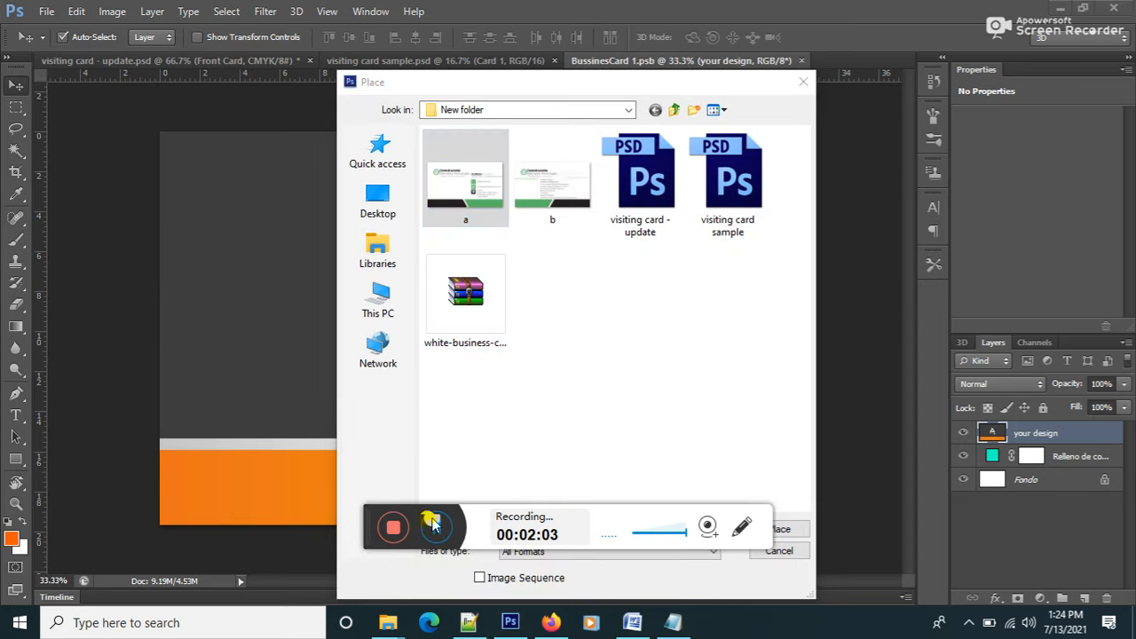
left_click(434, 525)
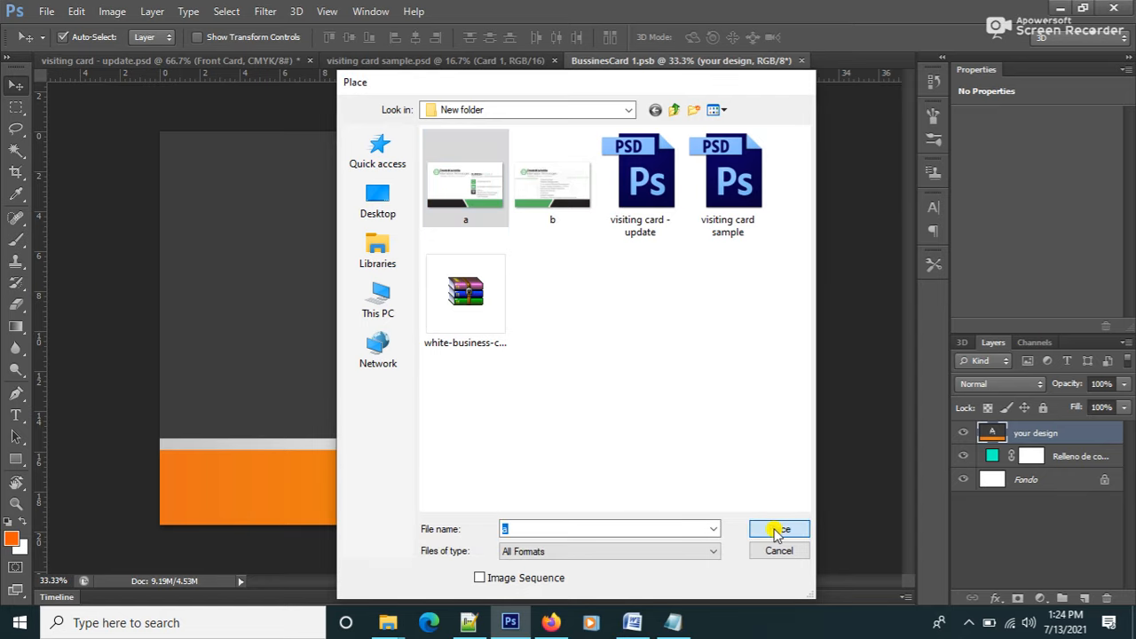
left_click(777, 529)
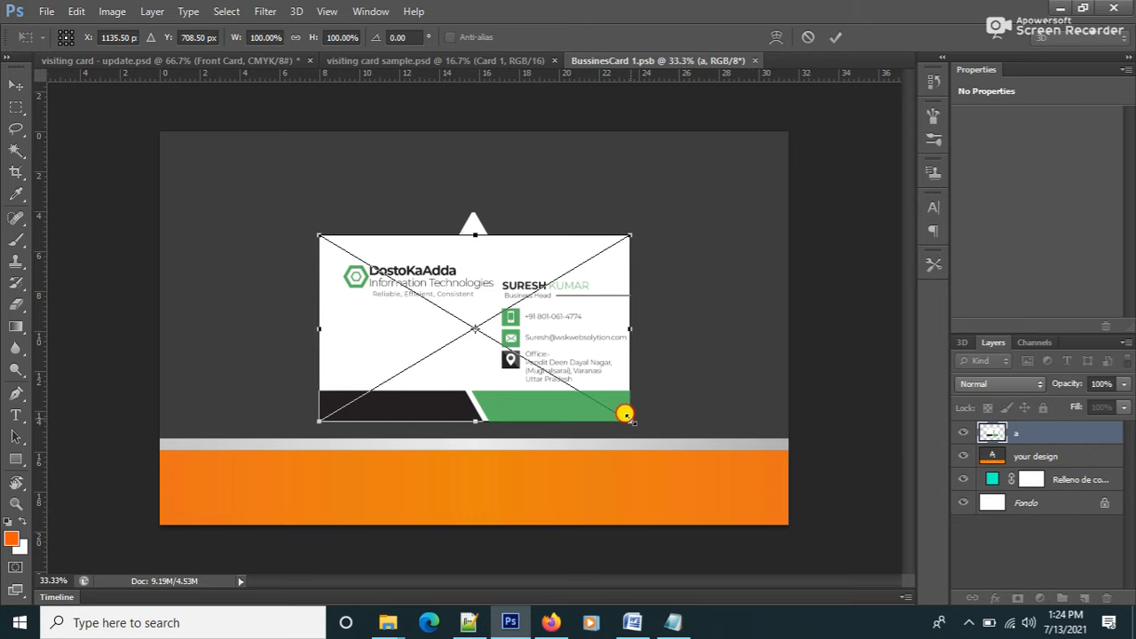
left_click_drag(625, 416, 813, 478)
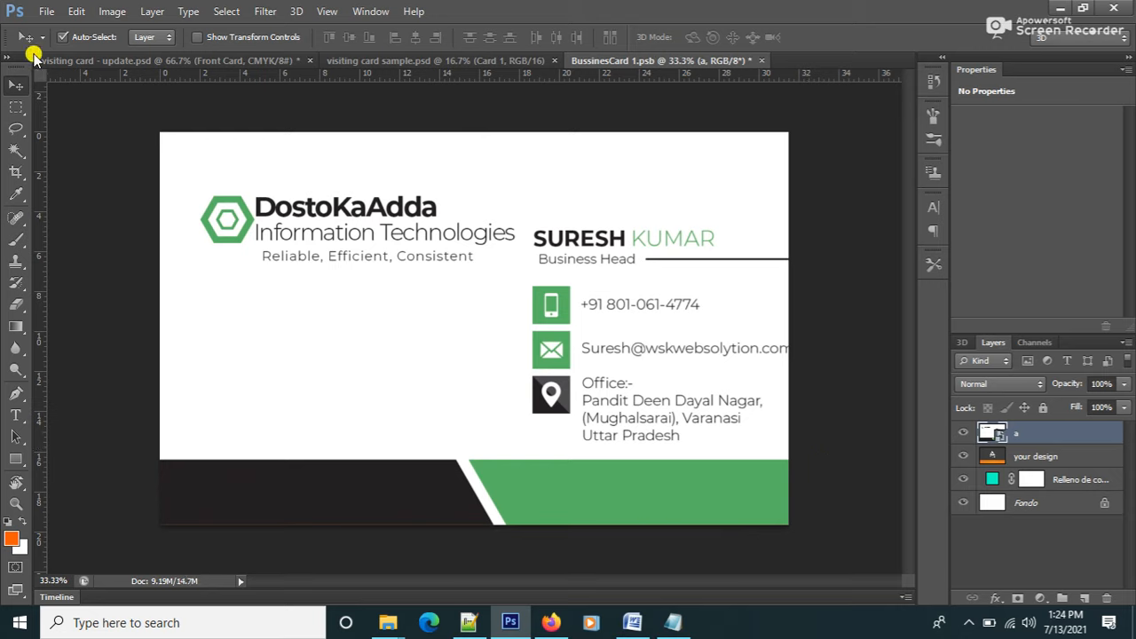
Step: Save the front design back into the mockup's smart object
left_click(46, 10)
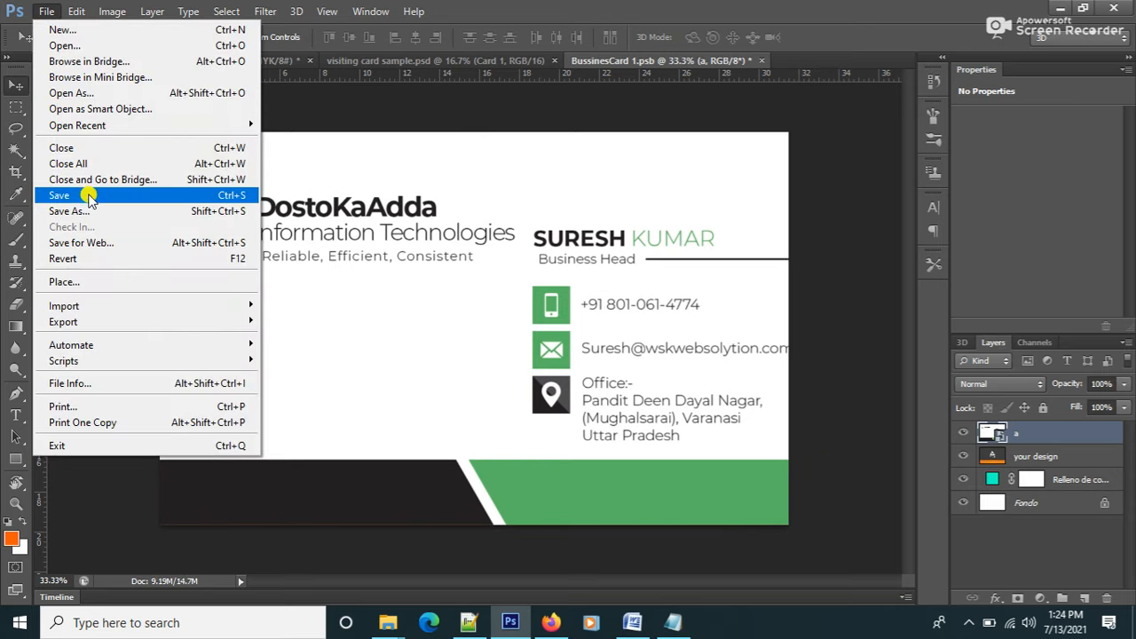
left_click(59, 195)
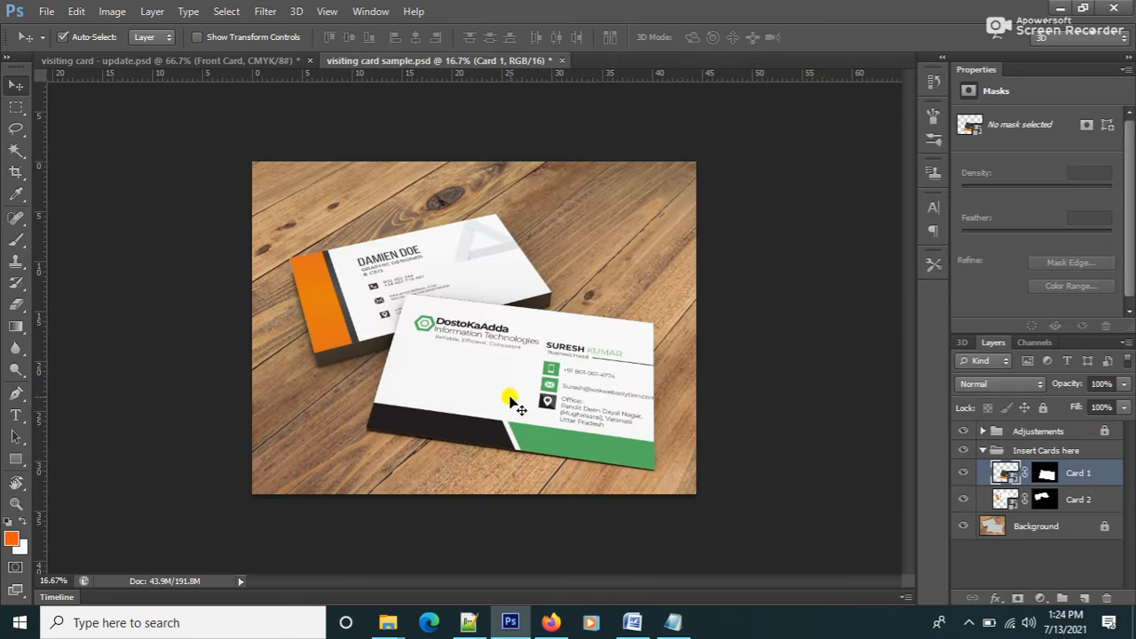
Step: Place design image b into the second card's smart object and scale it to fill the card
left_click(1078, 499)
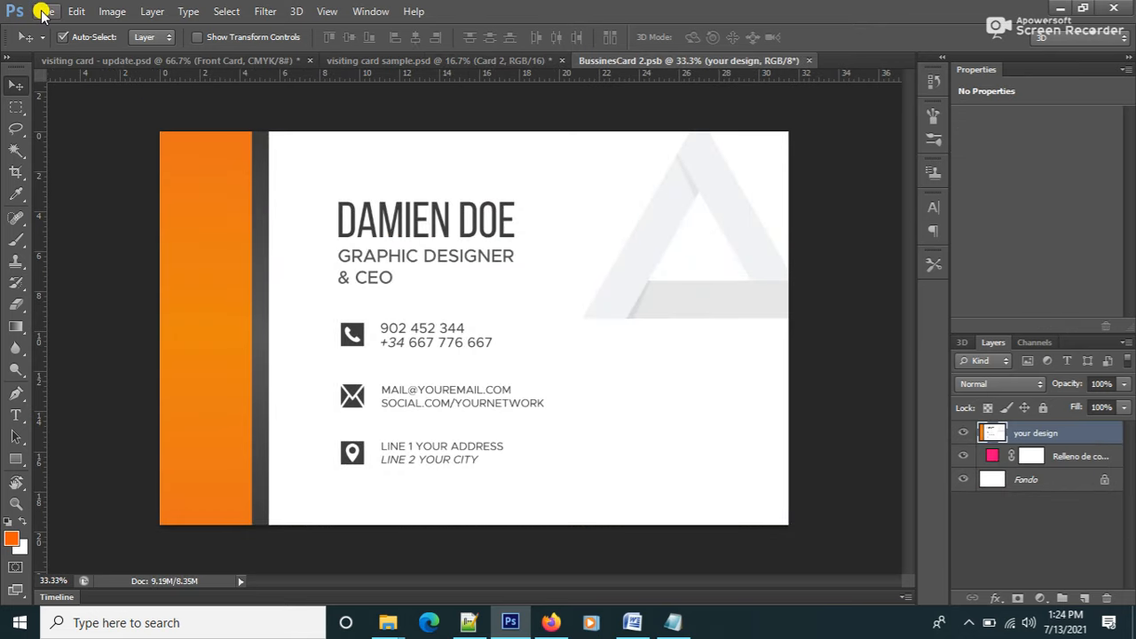
left_click(46, 11)
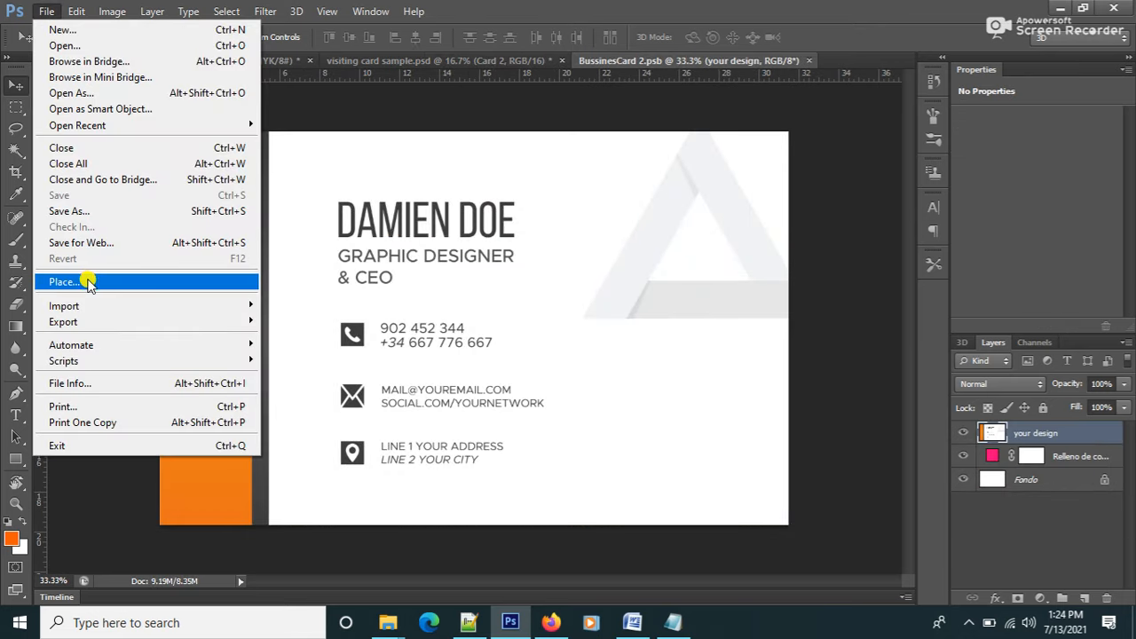
left_click(64, 281)
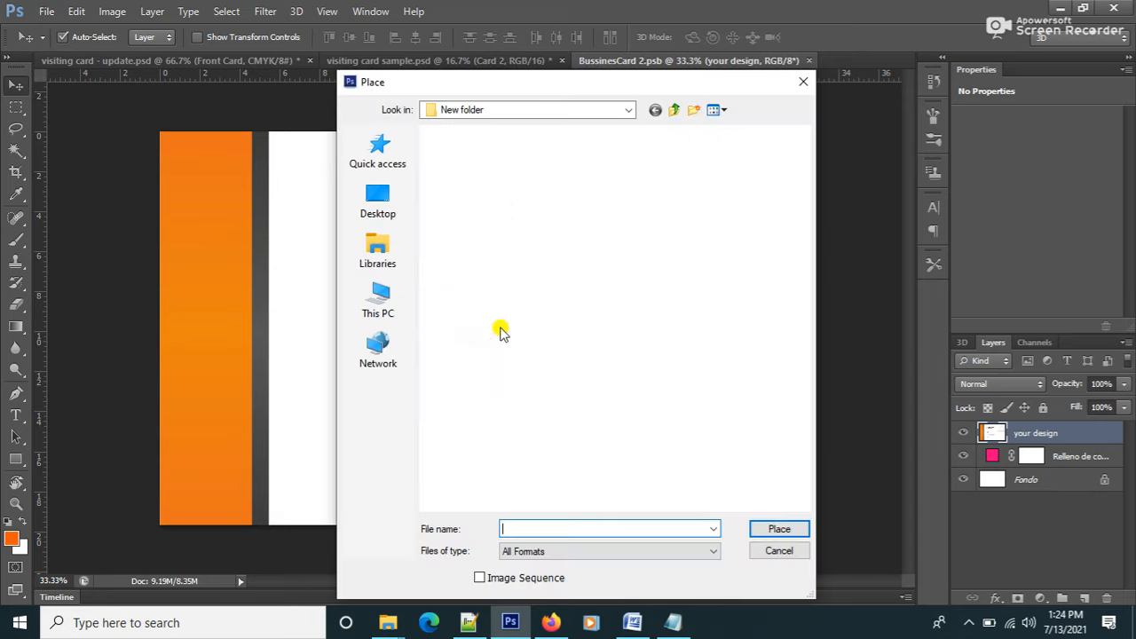
left_click(552, 178)
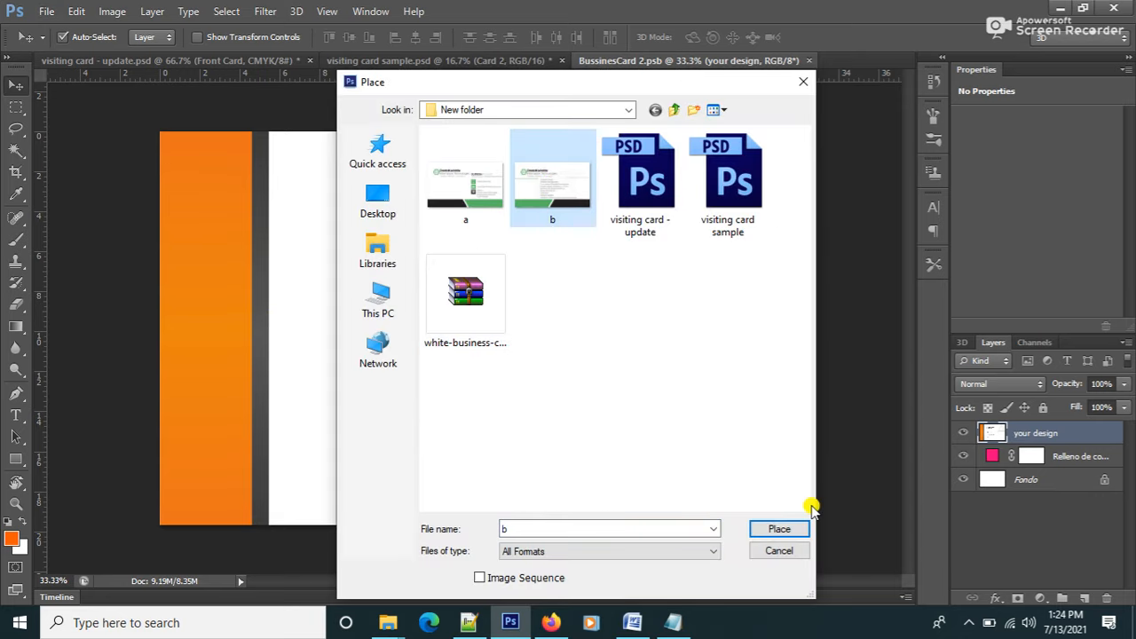
left_click(778, 529)
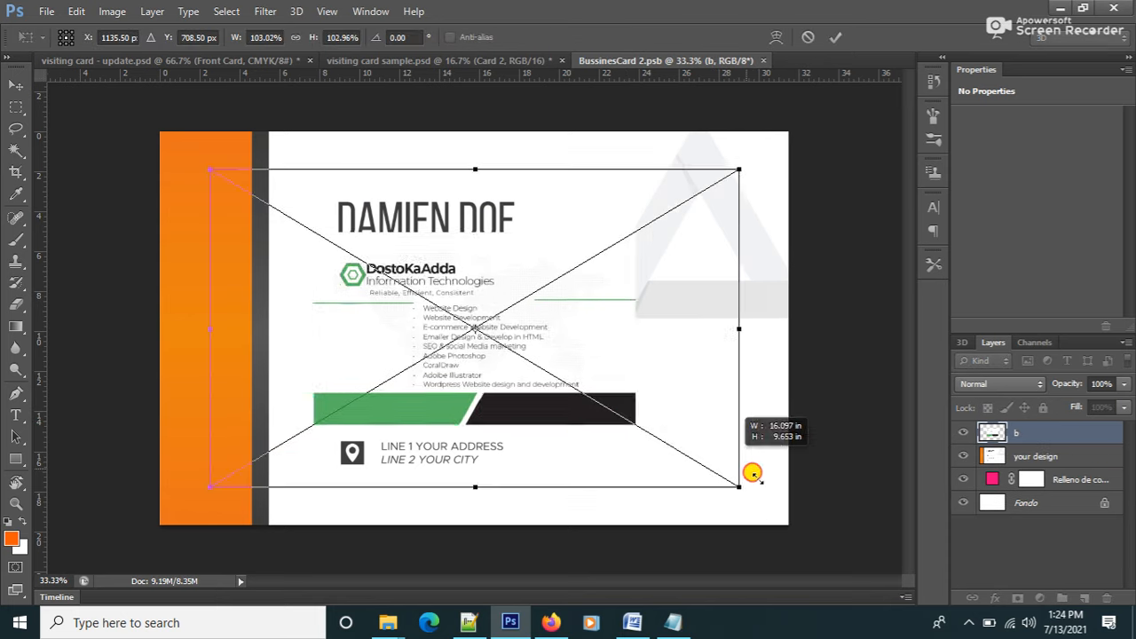
left_click_drag(753, 472, 802, 522)
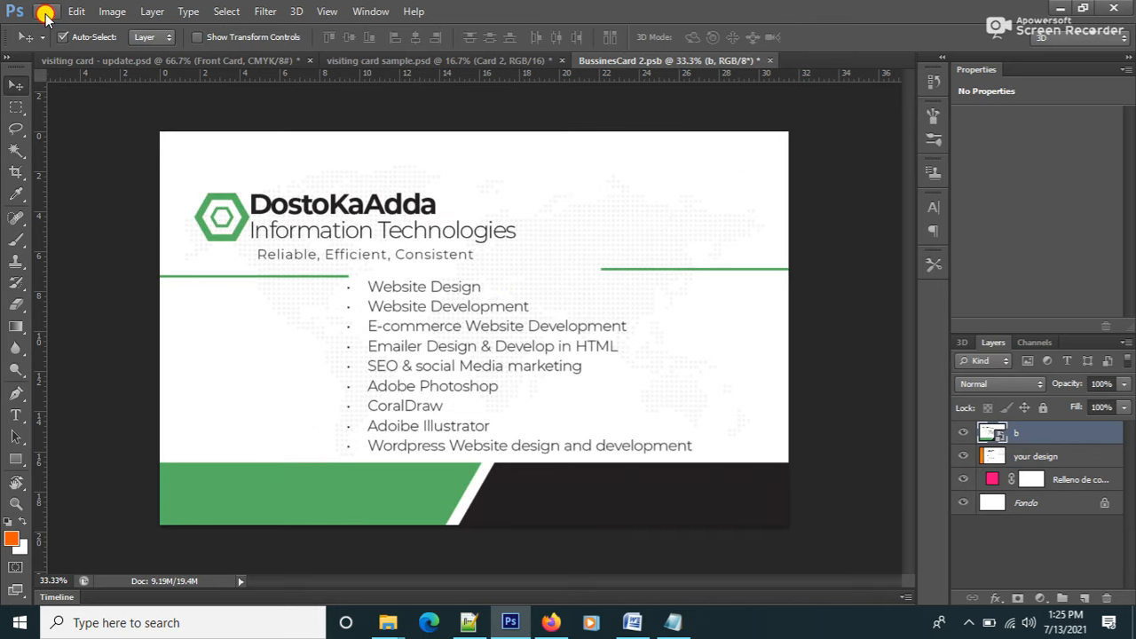
Step: Save the second card's contents and return to the updated mockup
left_click(76, 11)
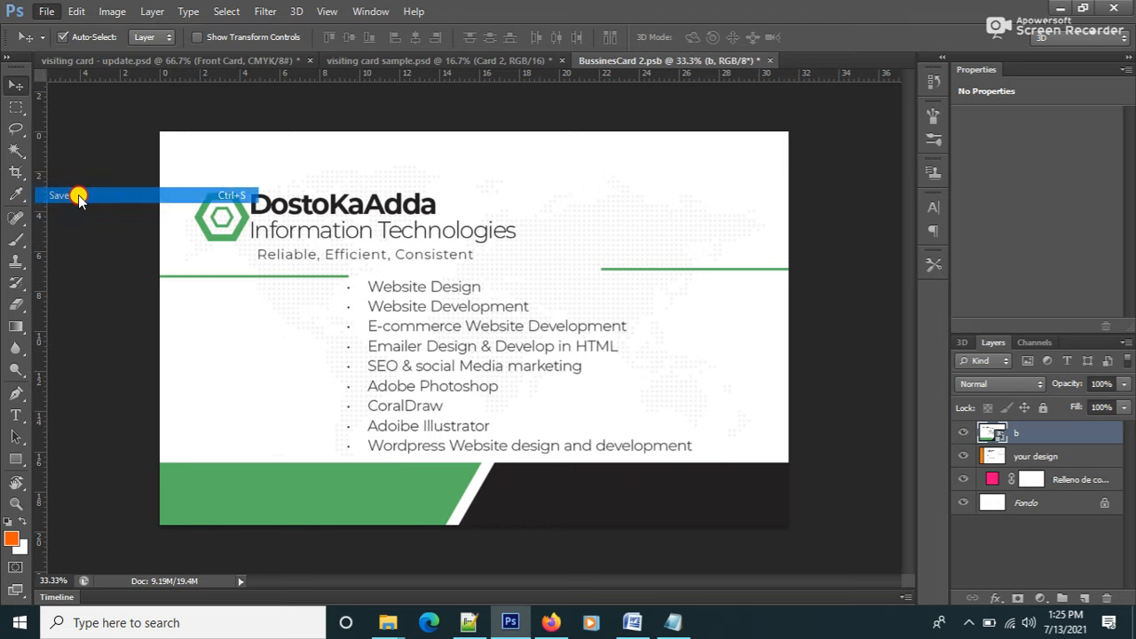
left_click(61, 195)
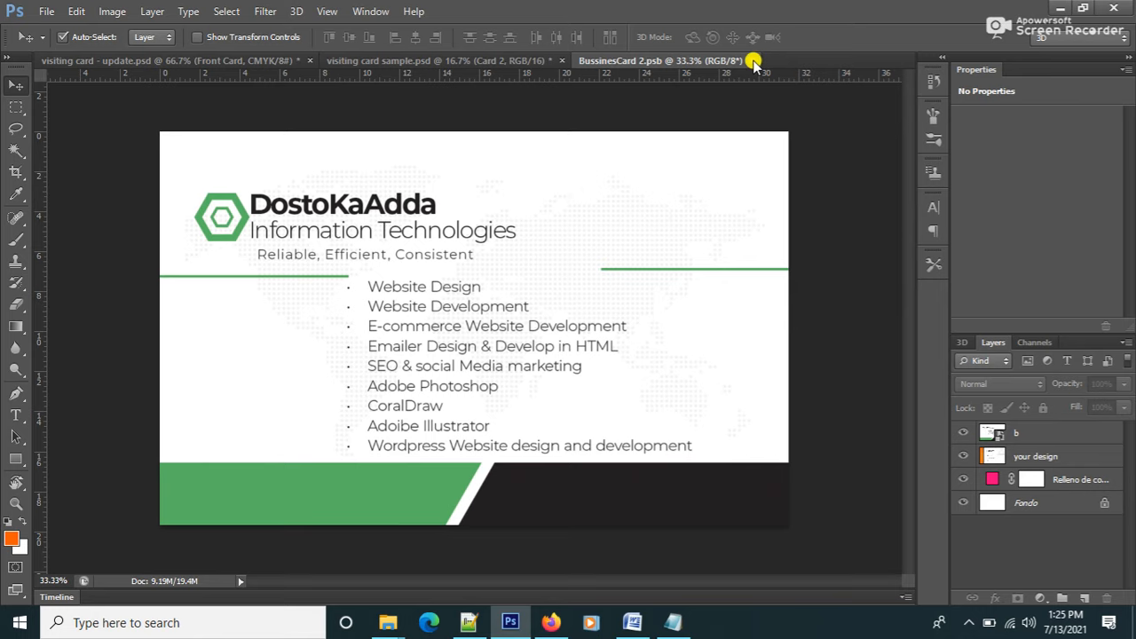
left_click(440, 60)
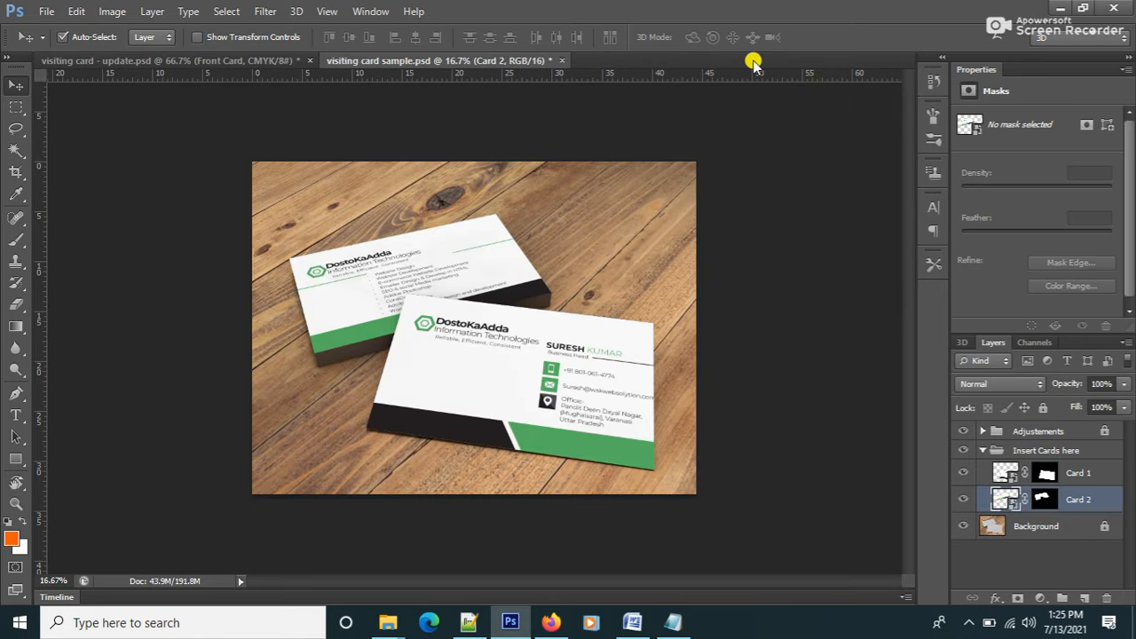
mouse_move(543, 174)
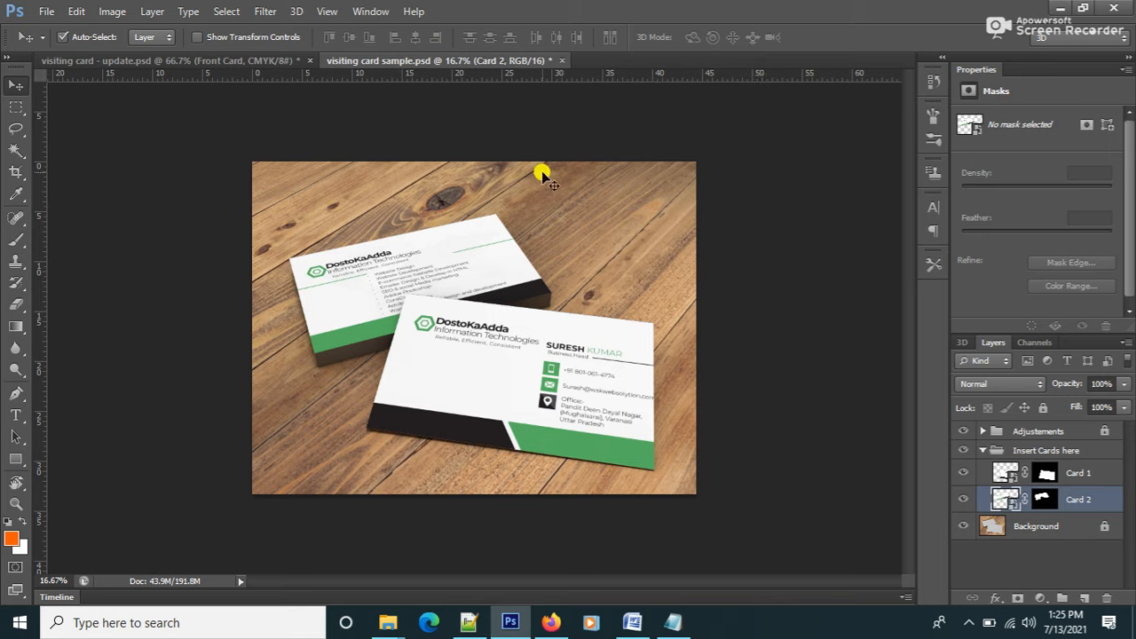
mouse_move(399, 319)
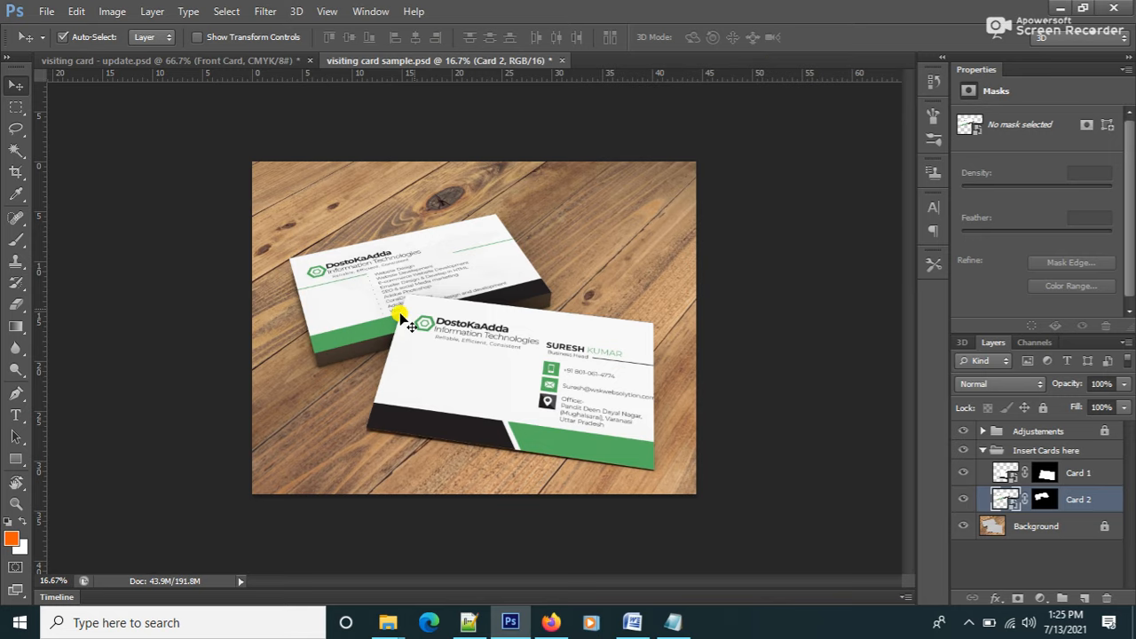
mouse_move(523, 341)
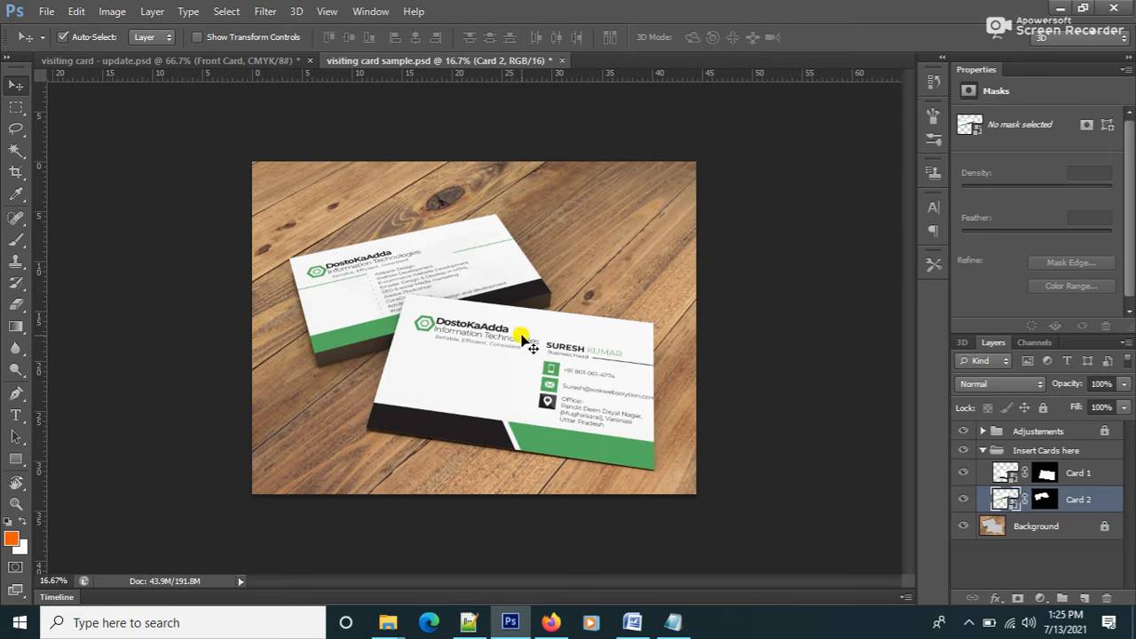
Step: Bring up Save for Web with JPEG, maximum quality, 3200 × 2400
left_click(47, 10)
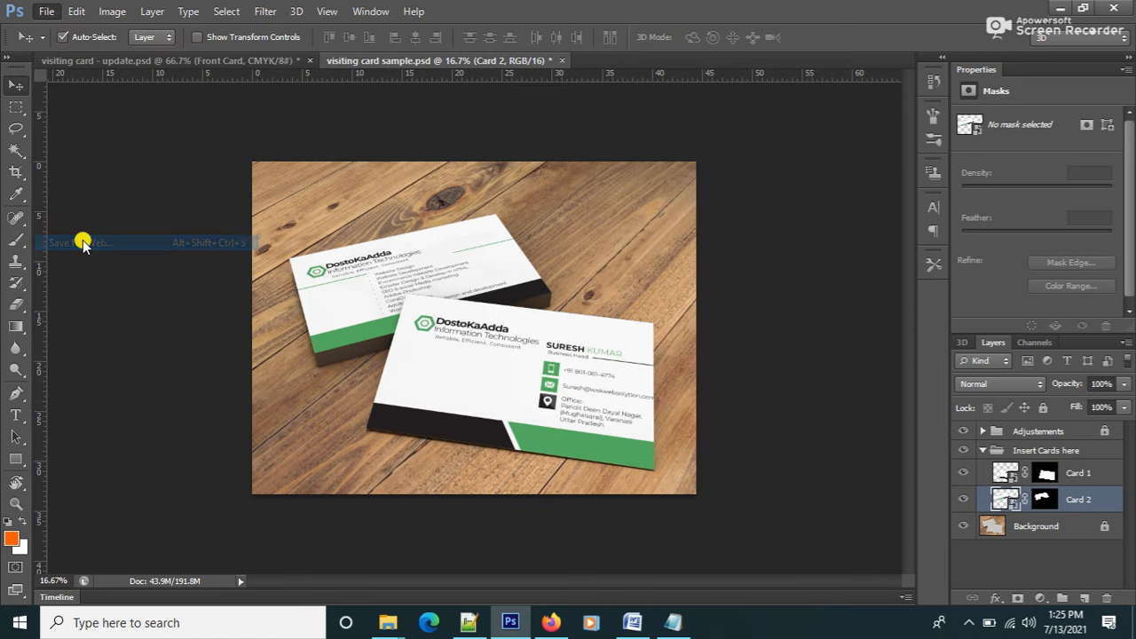
left_click(80, 242)
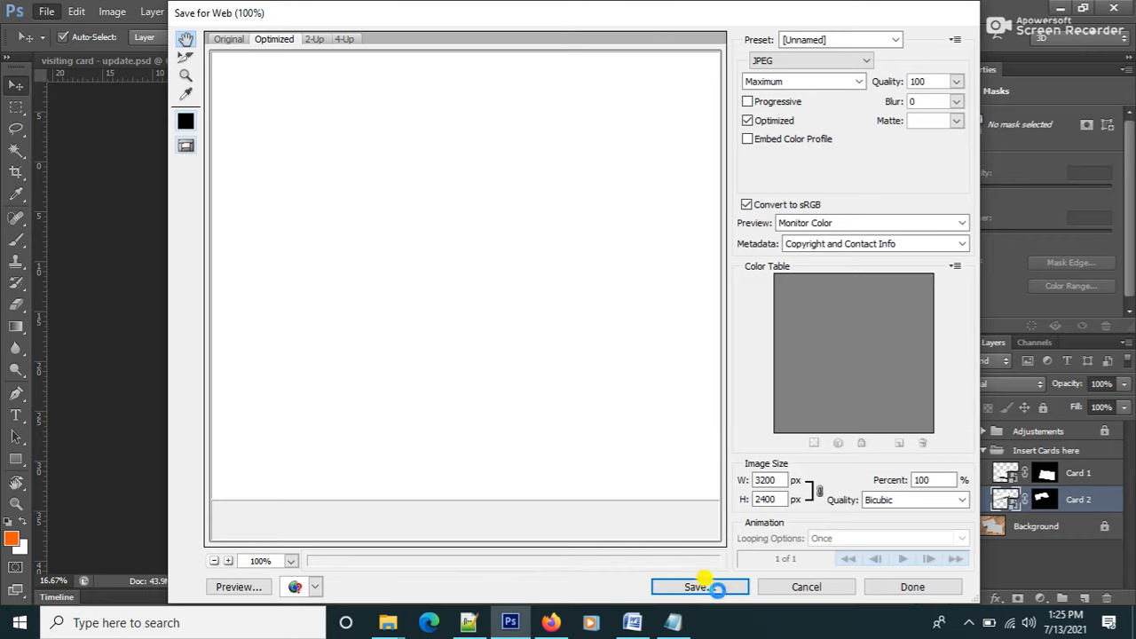
Step: Save the JPEG as visiting-card-sample in New folder and preview it in File Explorer
left_click(699, 586)
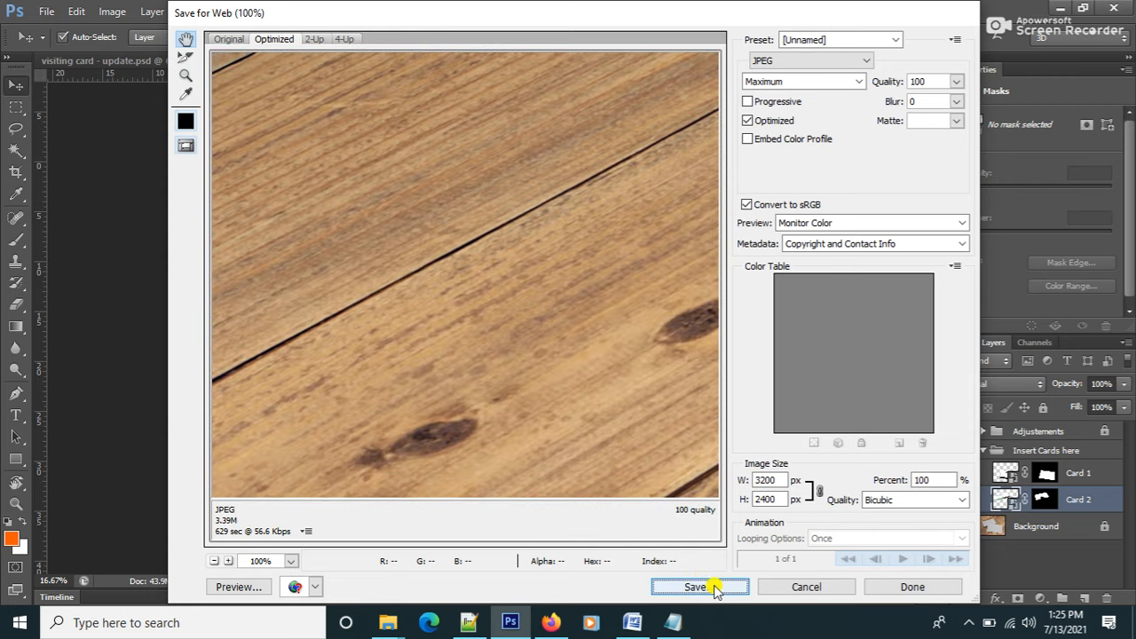
left_click(699, 585)
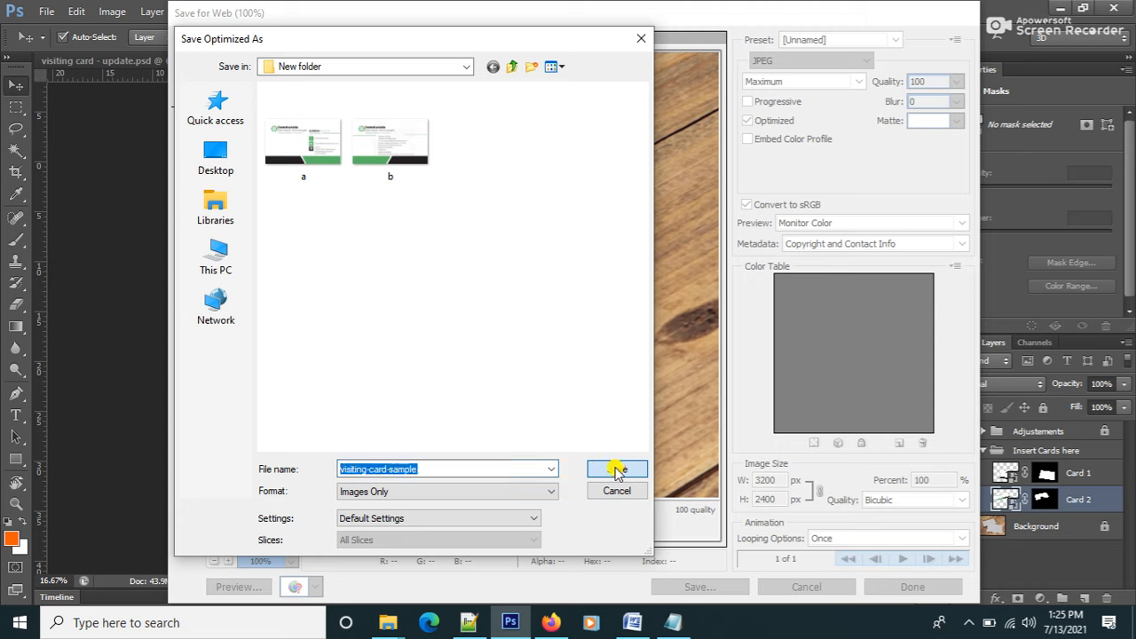
left_click(618, 469)
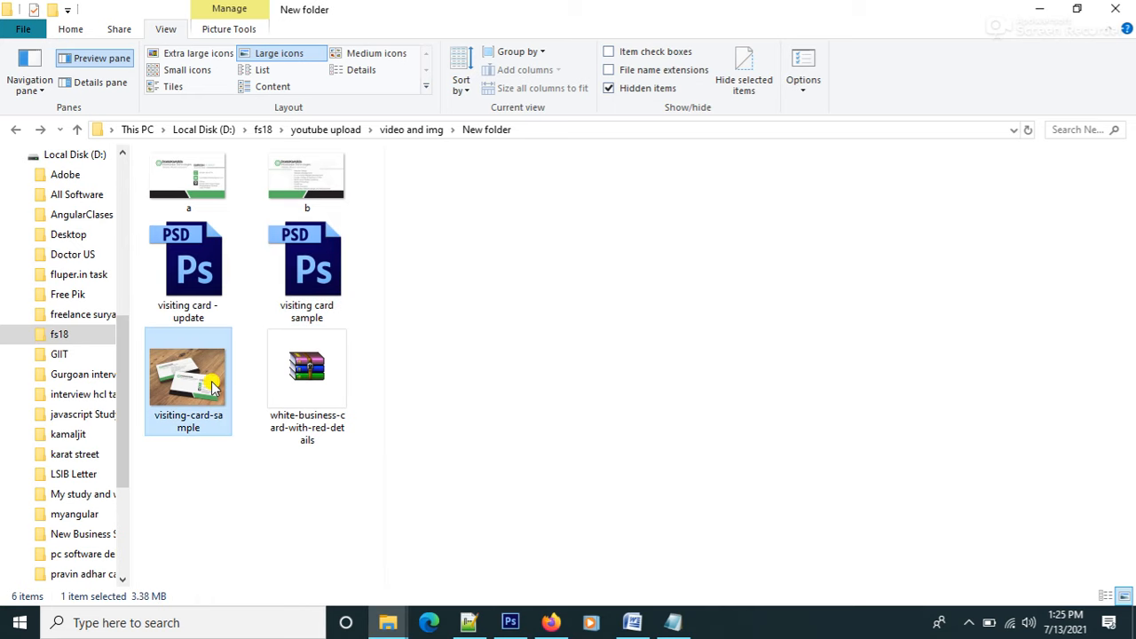
left_click(188, 377)
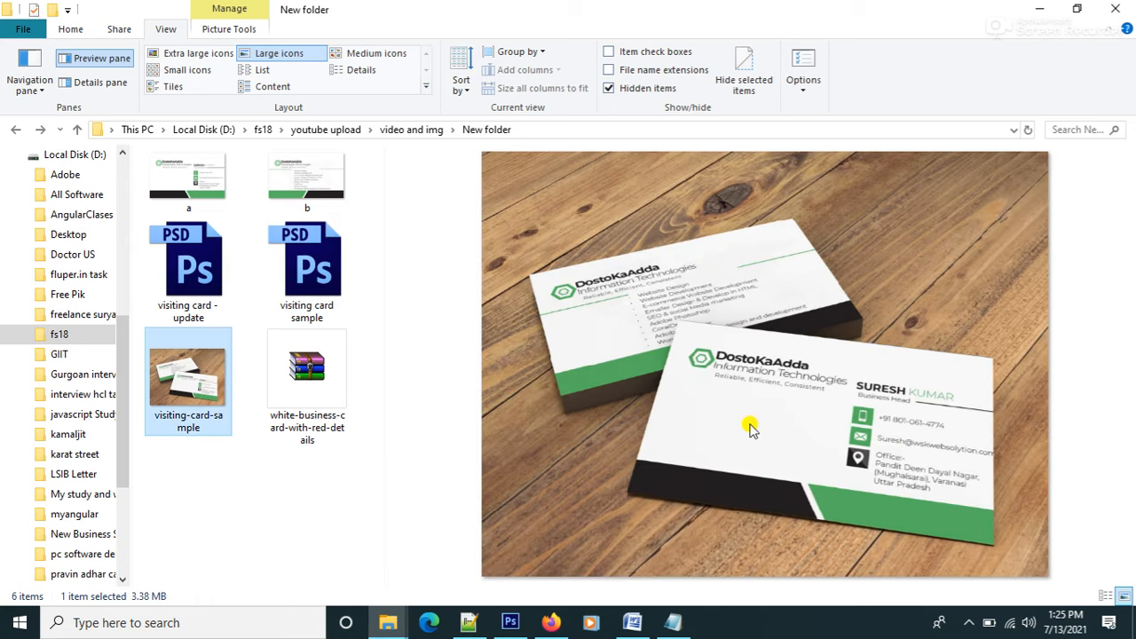